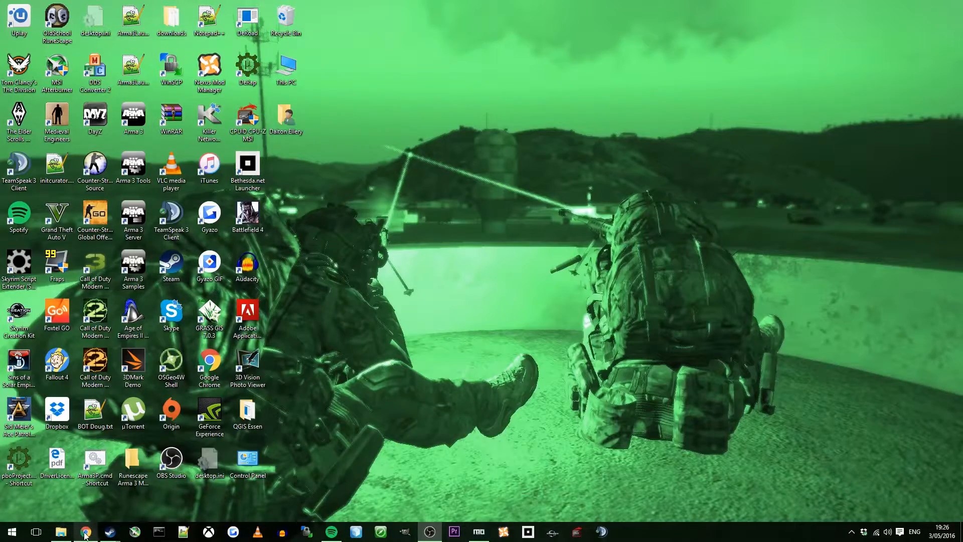
- Switch from the YouTube tutorial to Steam and launch Fallout 4 CreationKit from the library
click(86, 531)
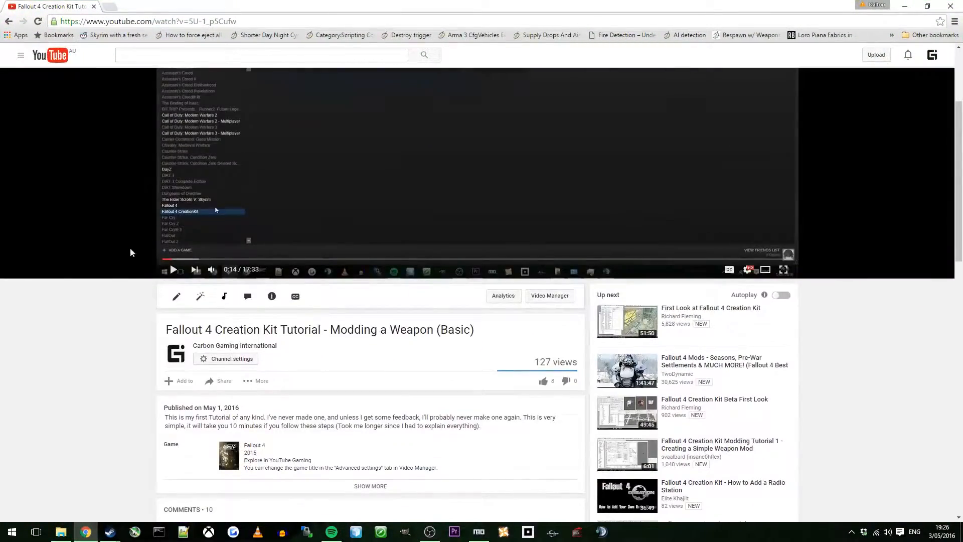
mouse_move(129, 290)
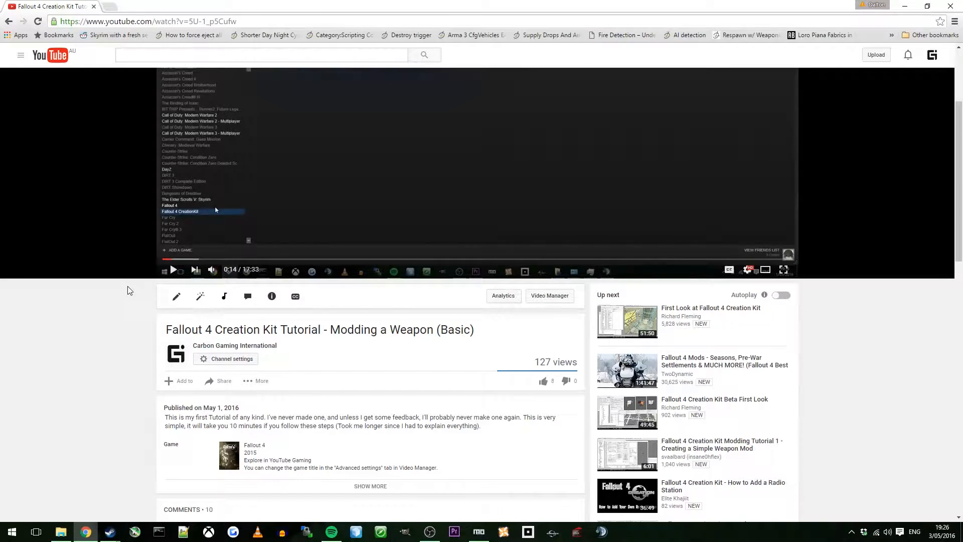
click(109, 531)
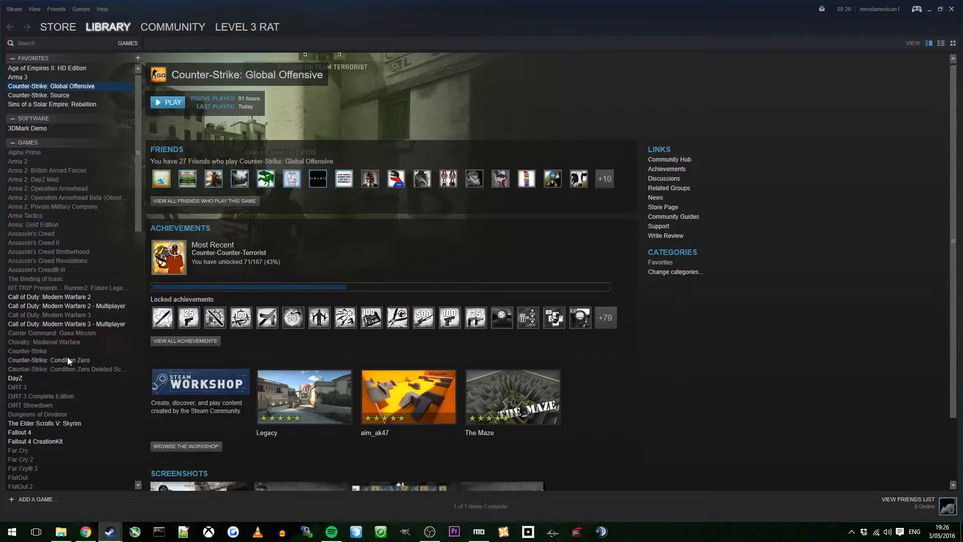
click(35, 441)
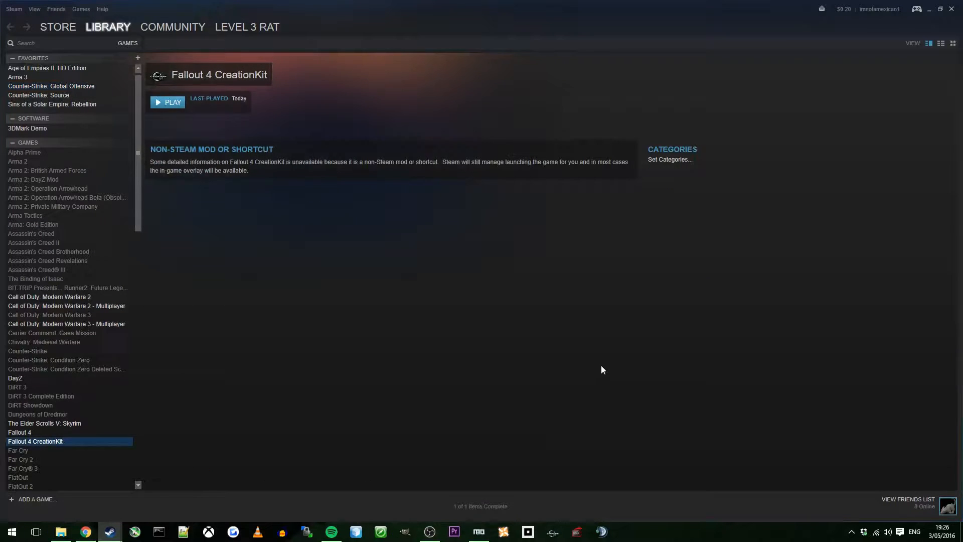
click(168, 102)
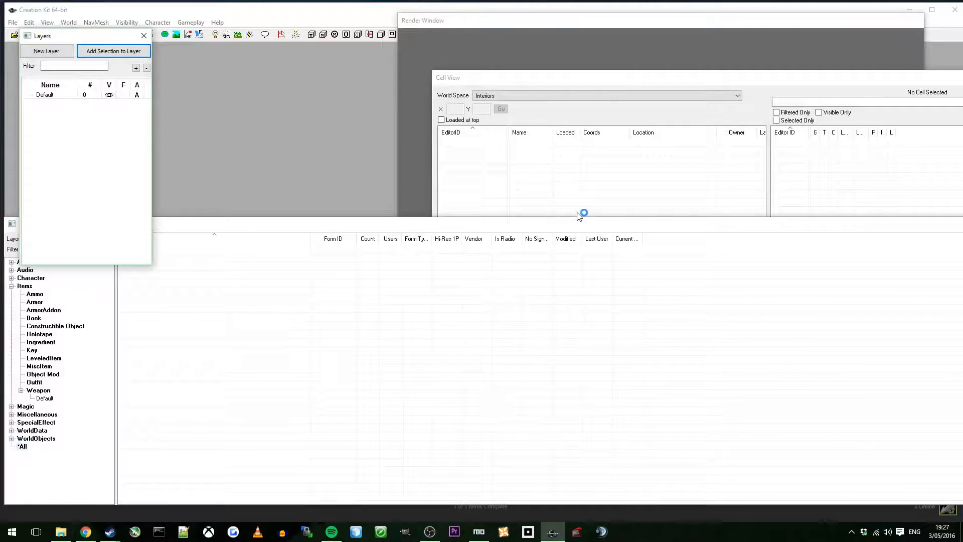
- Load Fallout4.esm with the HuntingRifleDemo plugin ticked via File > Data and confirm
click(12, 23)
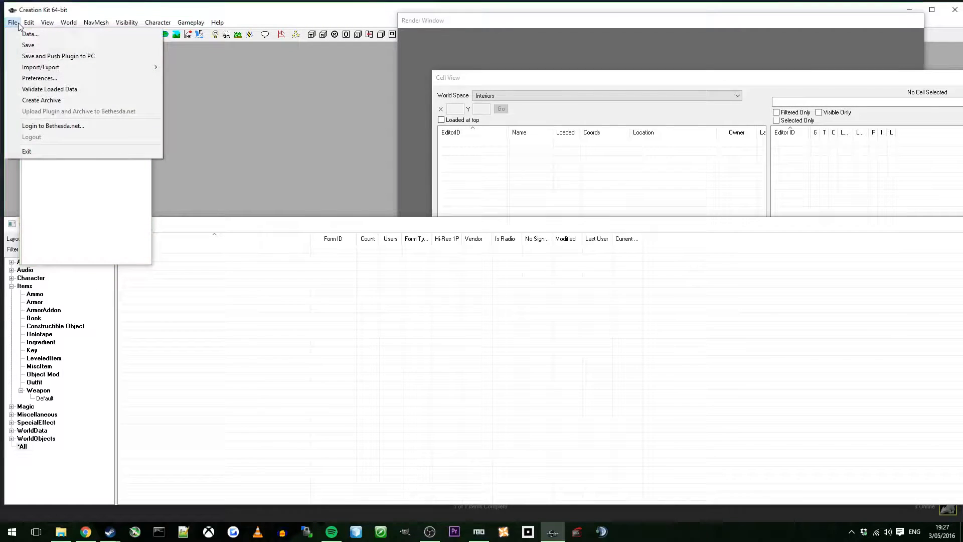
click(29, 35)
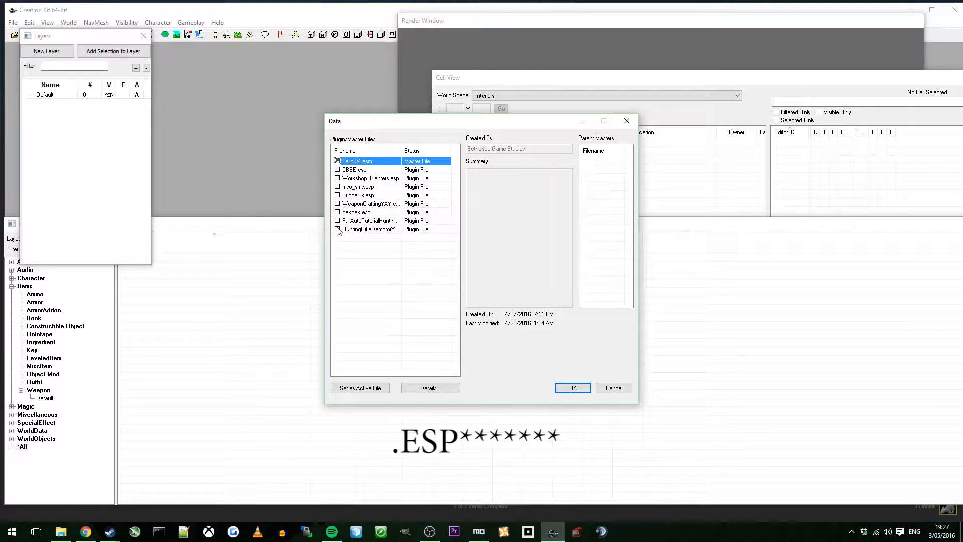
click(370, 229)
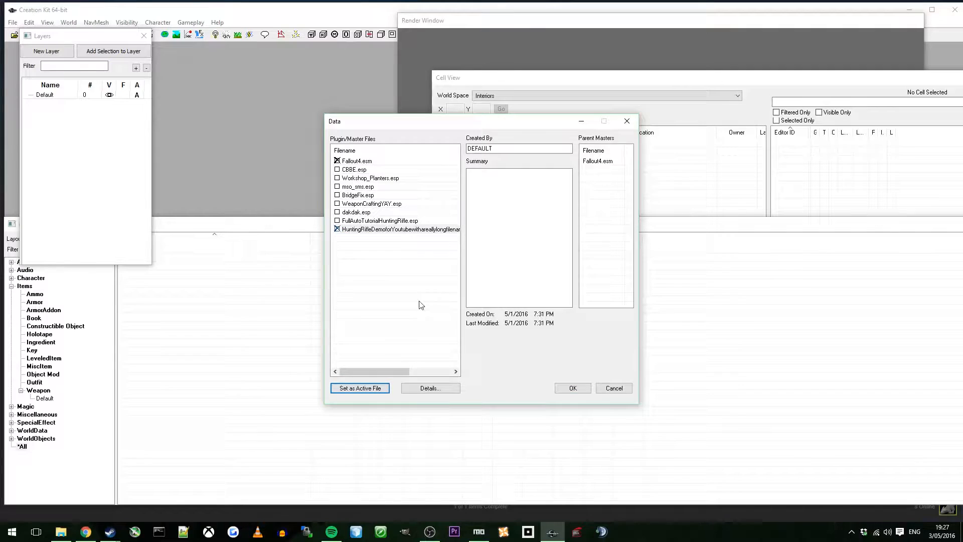
mouse_move(373, 371)
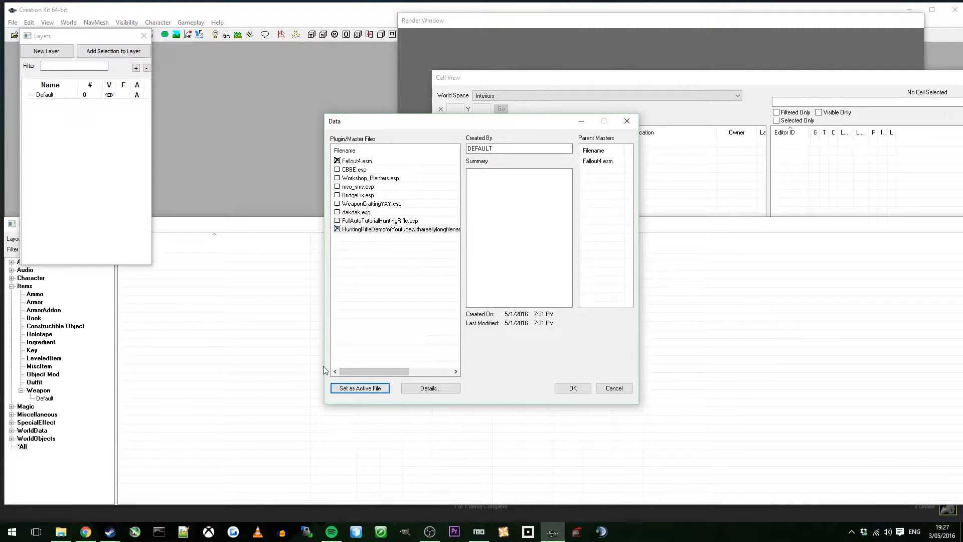
mouse_move(415, 422)
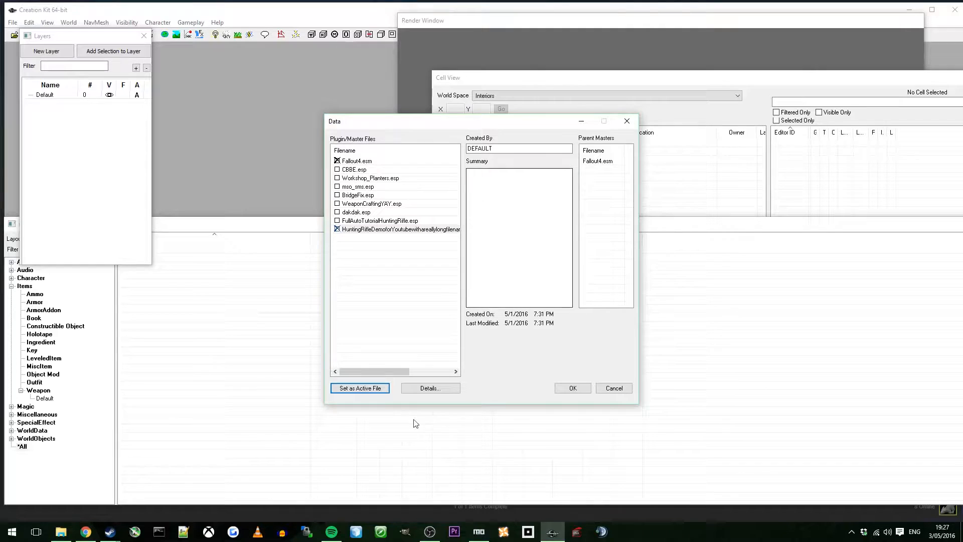
mouse_move(550, 391)
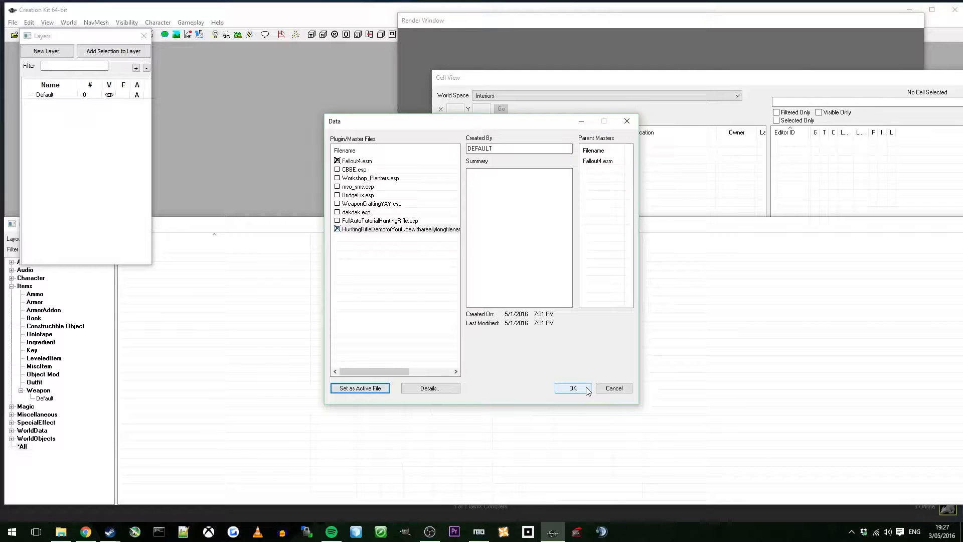
click(571, 387)
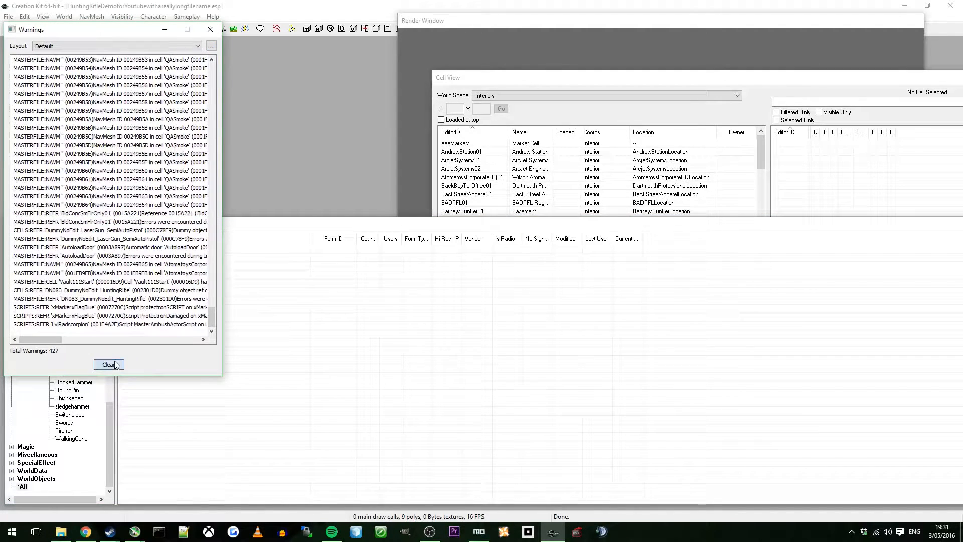
- Clear the load warnings and filter the Object Window by 'hunting'
click(109, 364)
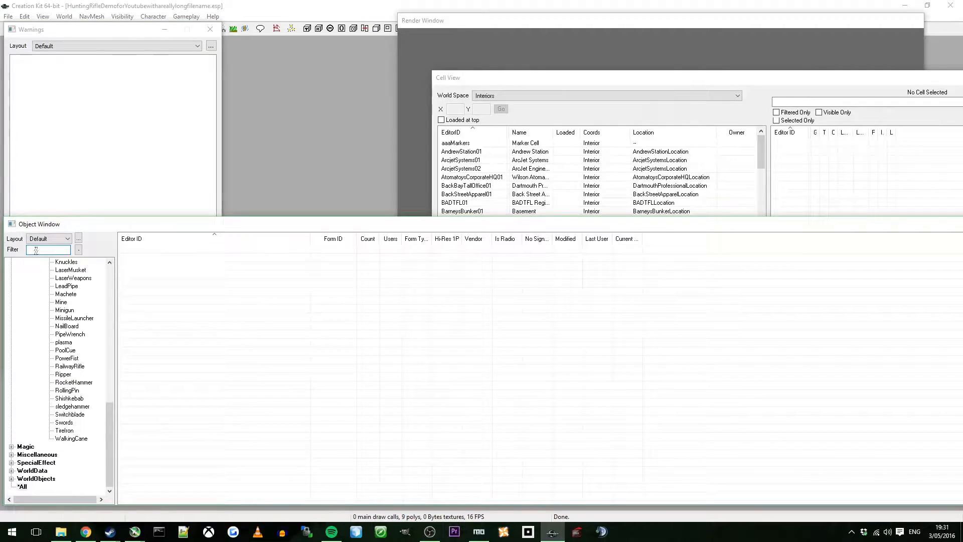
text(huntingrifle)
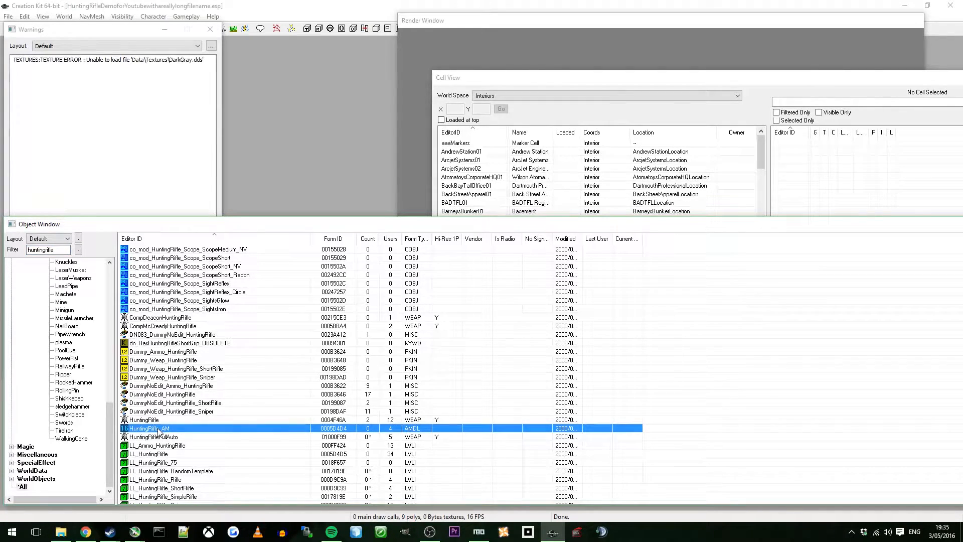
- Open the HuntingRifle_AM aim model record for editing from its context menu
right_click(147, 428)
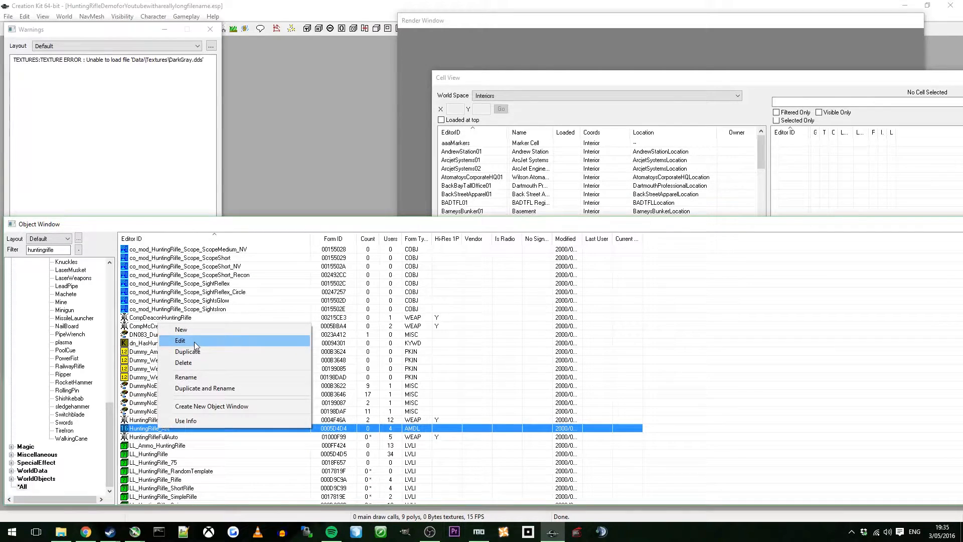
click(180, 340)
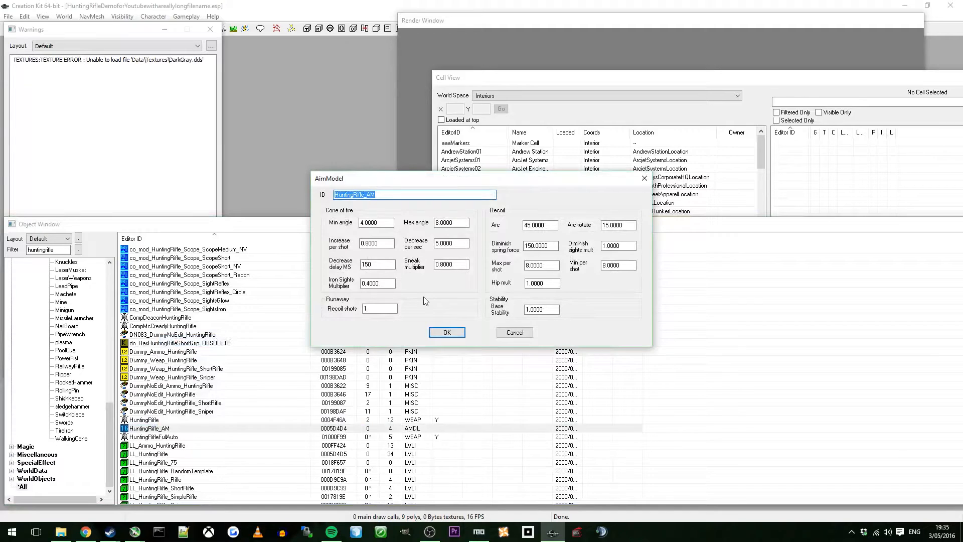
mouse_move(390, 220)
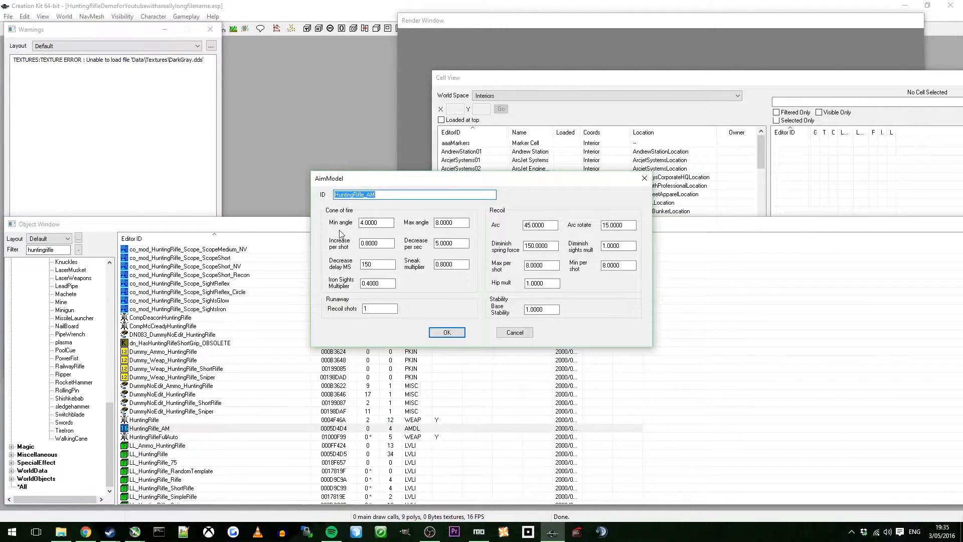
mouse_move(381, 236)
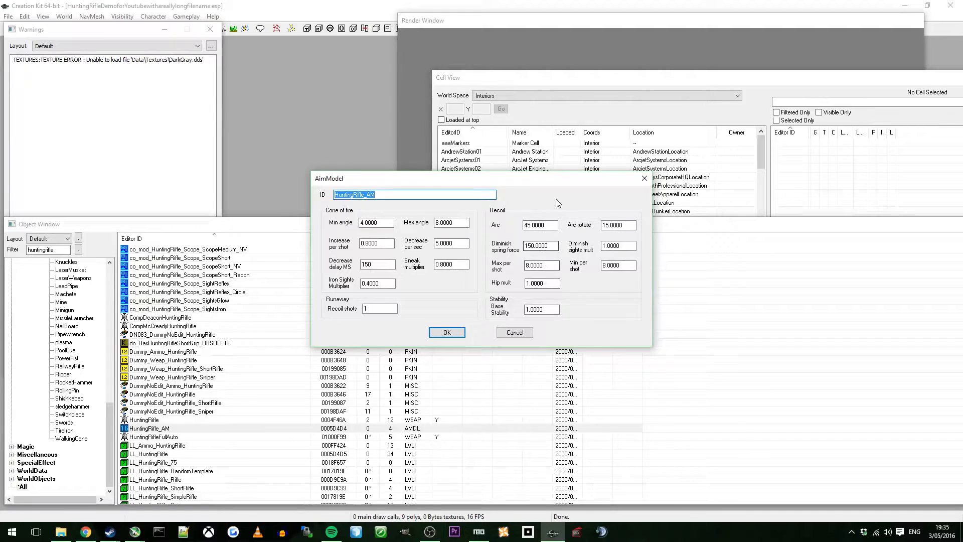
mouse_move(531, 301)
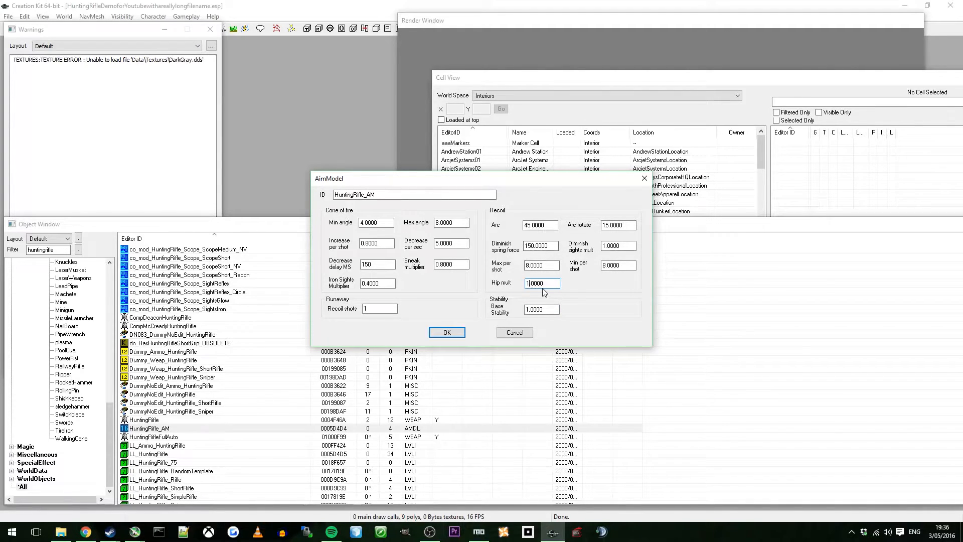
mouse_move(548, 294)
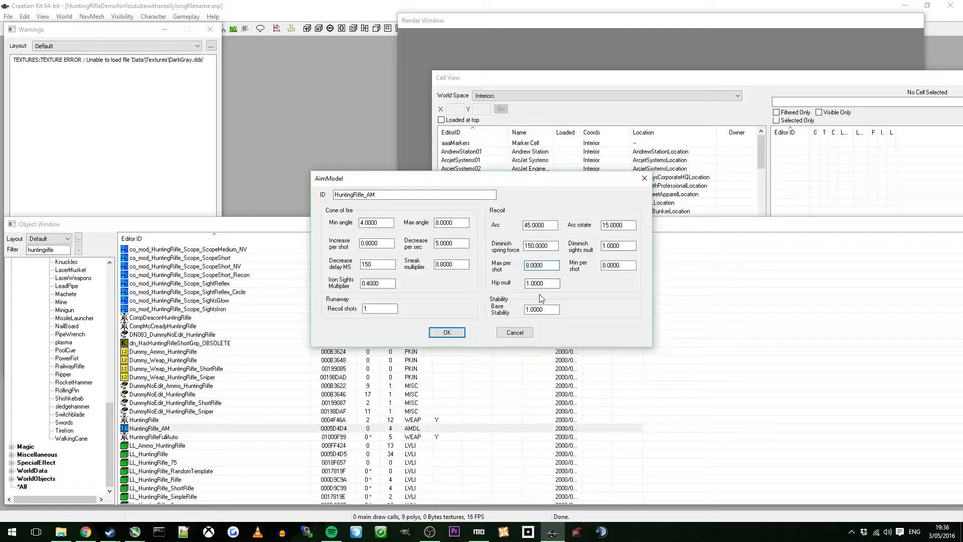
- Set recoil Max per shot 1.00, Diminish spring force 300.0000 and Arc 200
triple_click(540, 265)
text(1.5000)
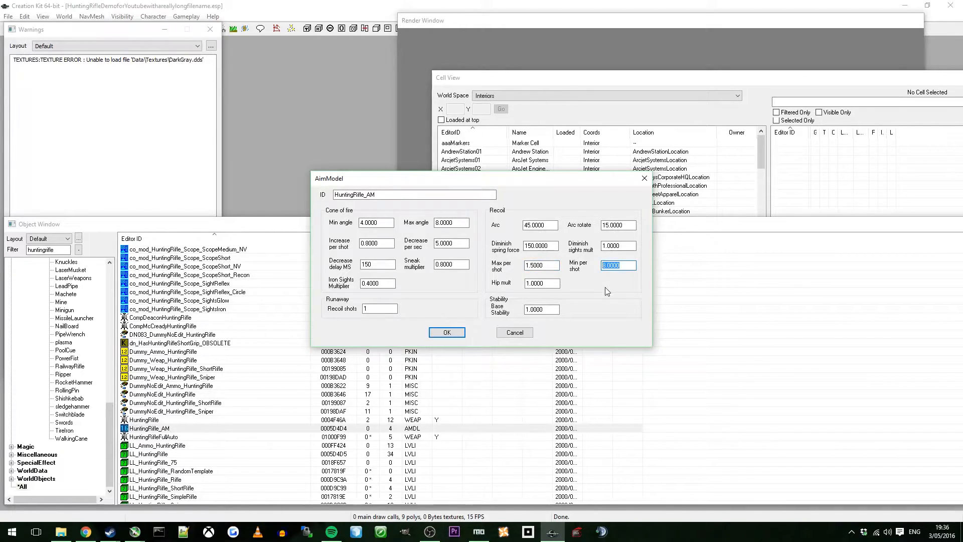
text(1.00)
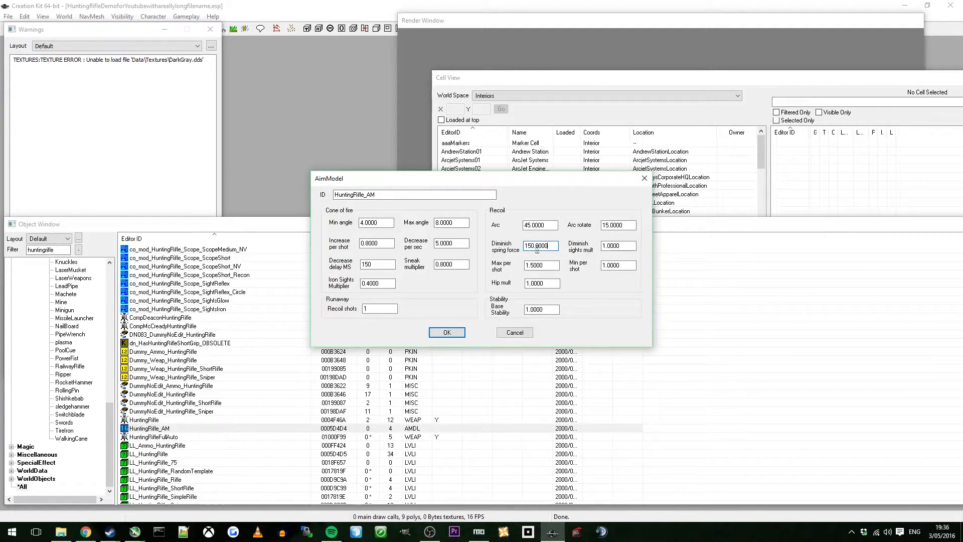
triple_click(539, 244)
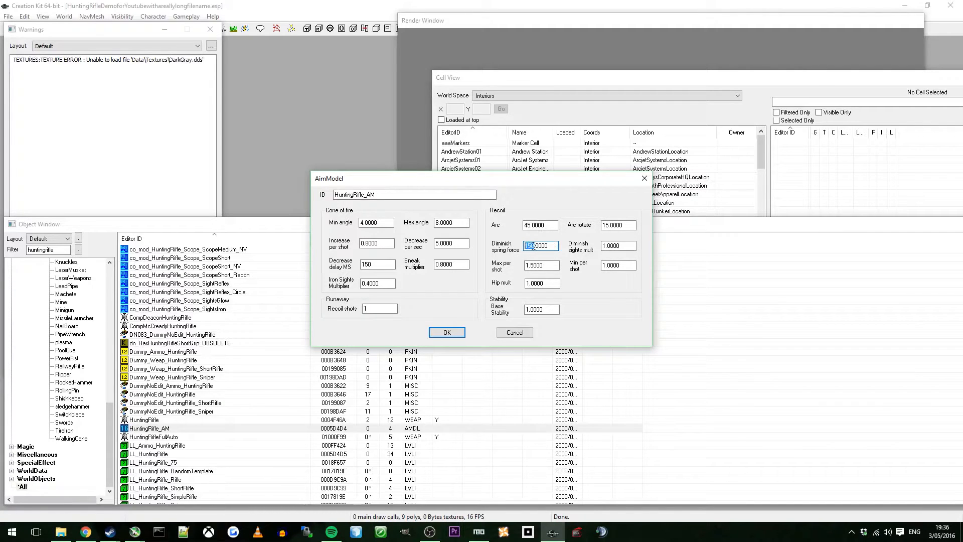
text(300.0000)
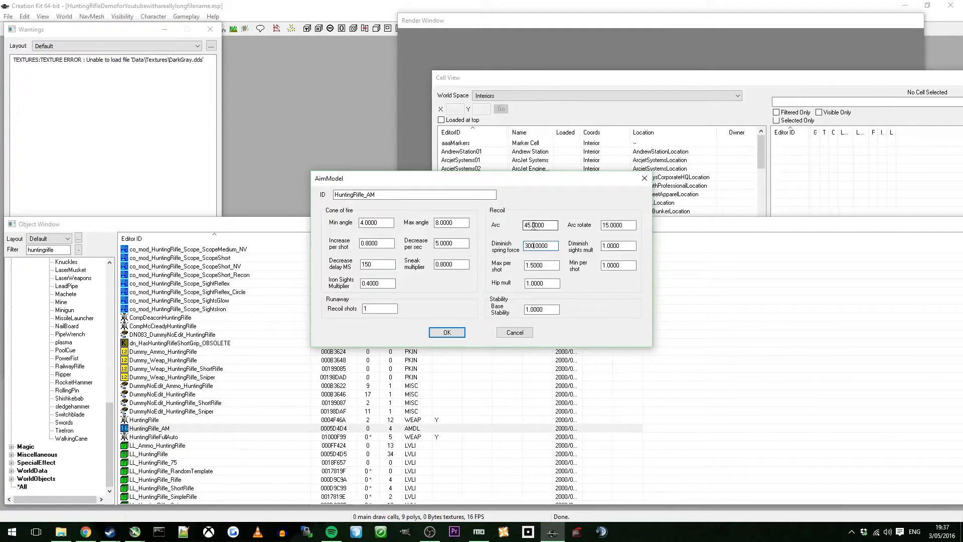
triple_click(539, 224)
text(200.0000)
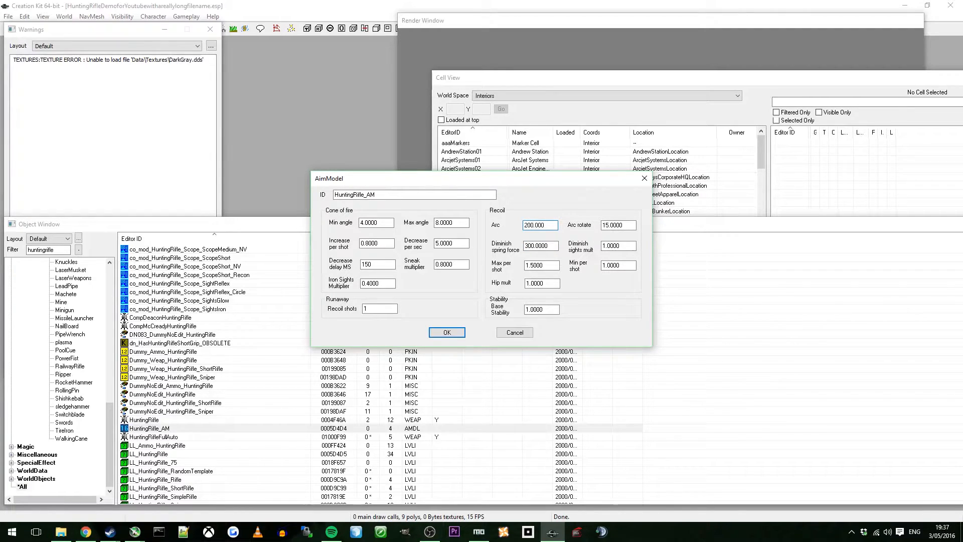
- Rename the ID to HuntingRifleFullAuto_AM and confirm the aim model edits
click(413, 194)
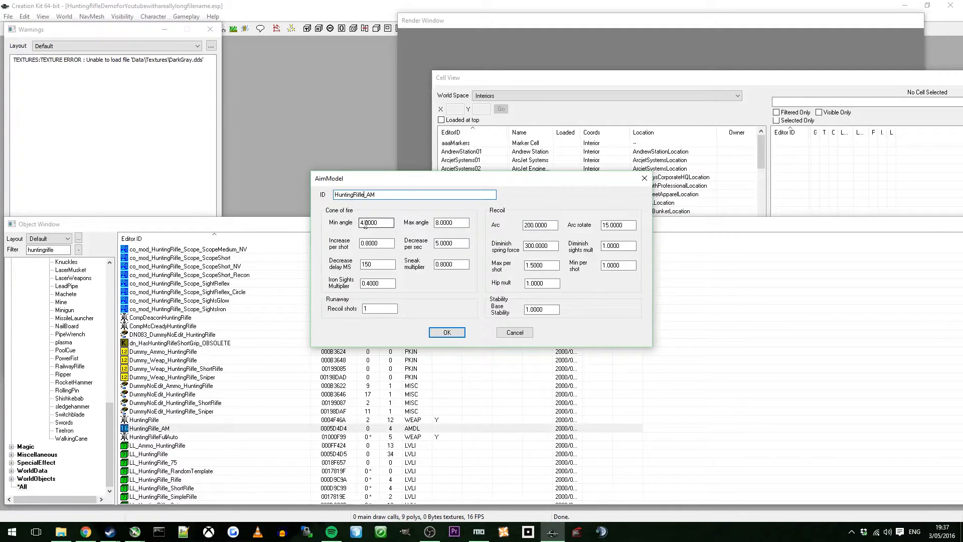
text(FullAuto)
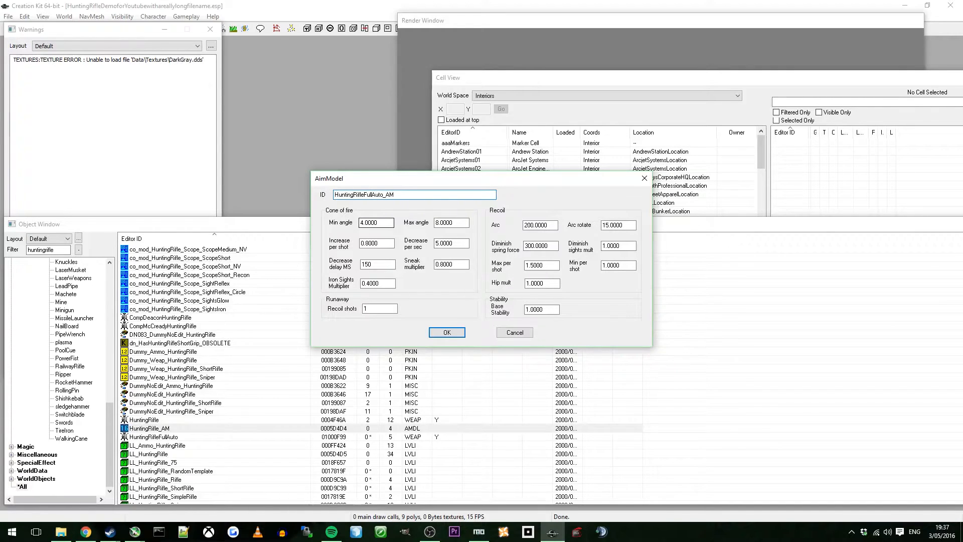
mouse_move(427, 301)
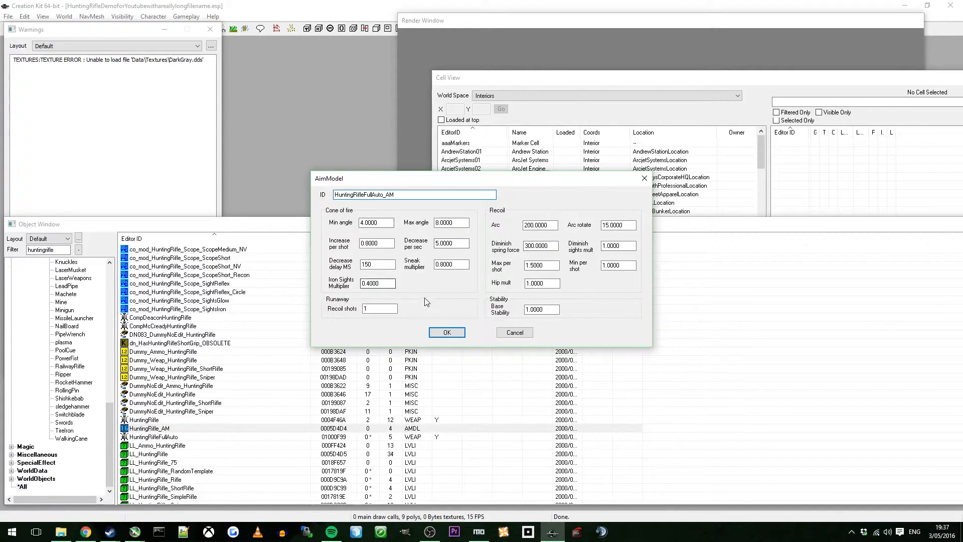
click(446, 332)
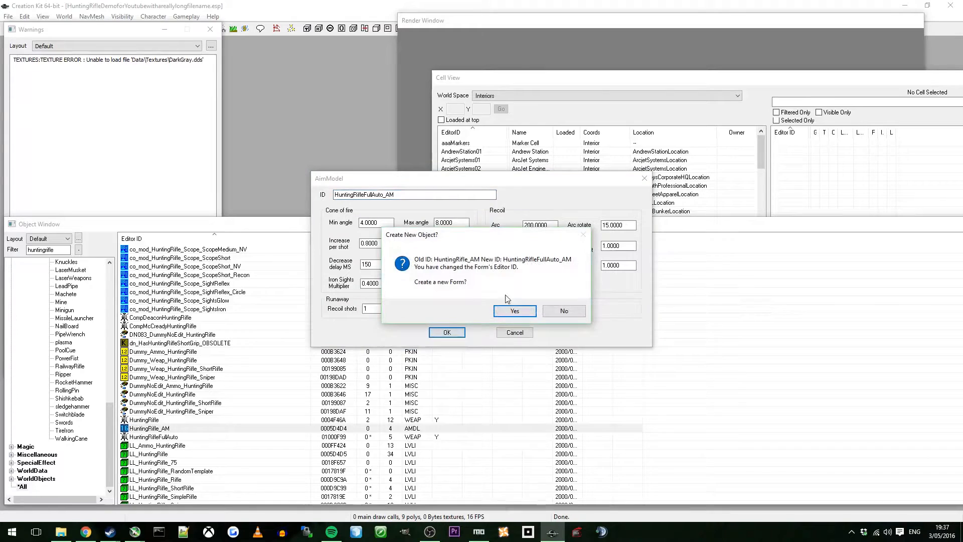
- Create HuntingRifleFullAuto_AM as a new form and bring up the Full Auto Sniper weapon for editing
click(513, 311)
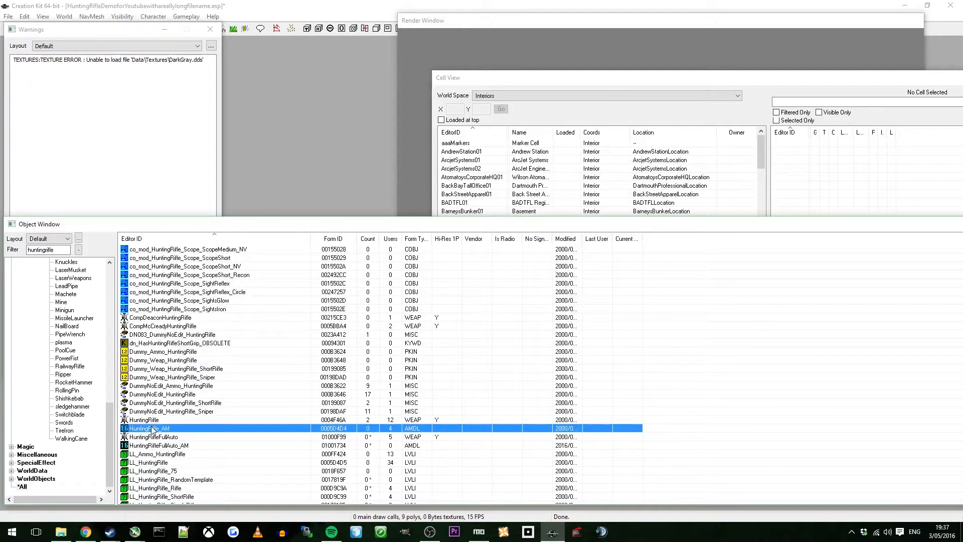
click(157, 444)
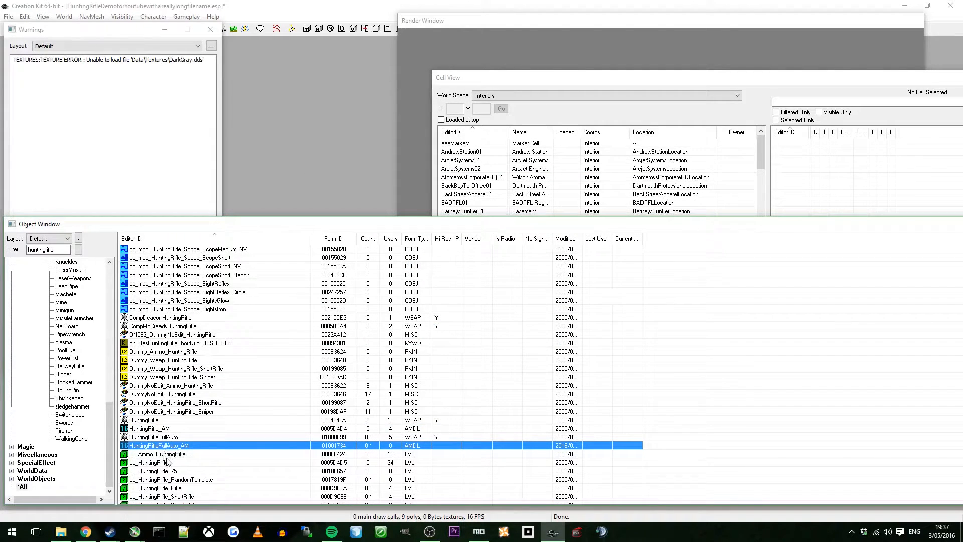
right_click(171, 444)
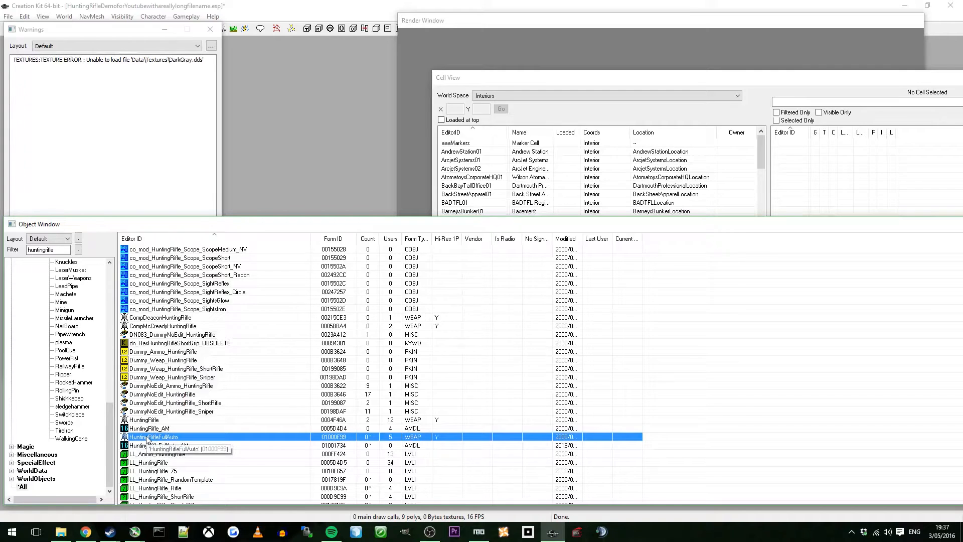
right_click(150, 436)
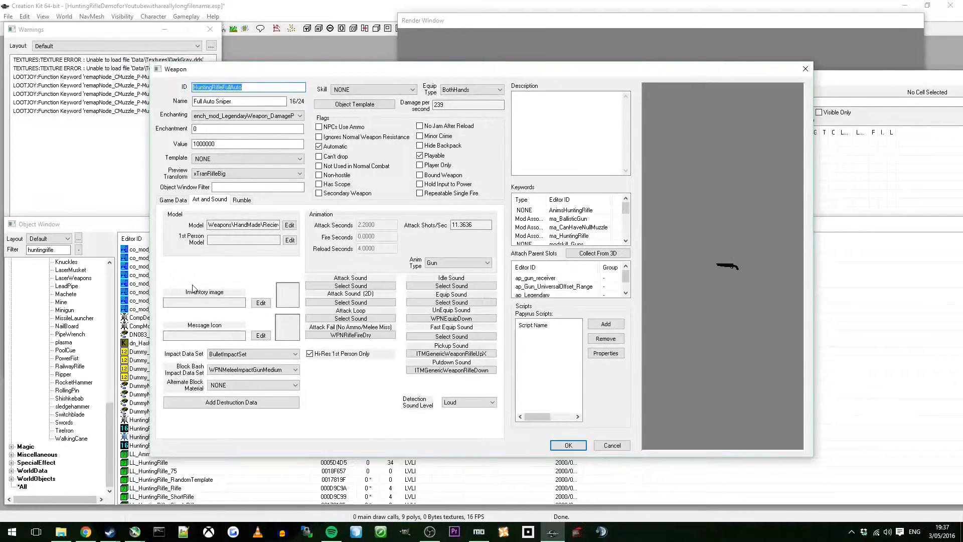
mouse_move(162, 212)
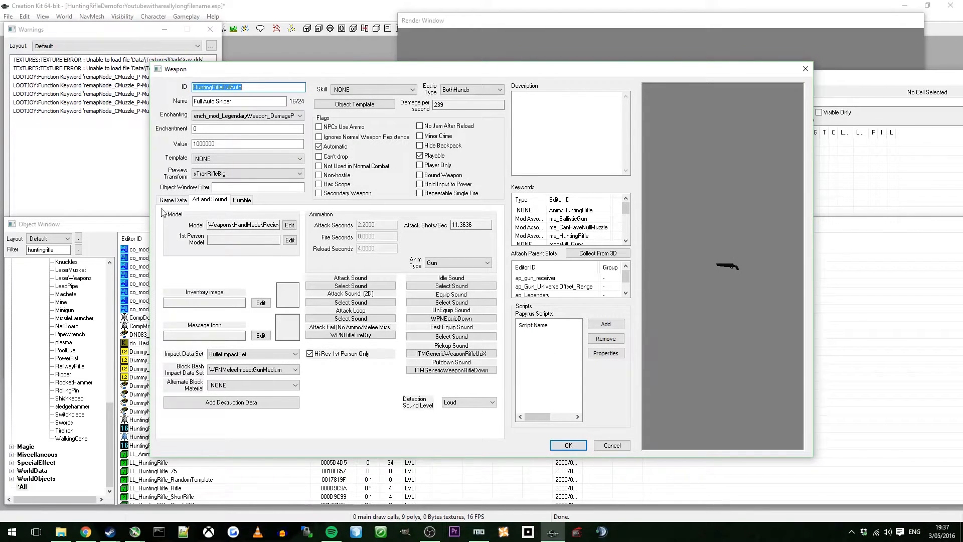
- Set the weapon's Game Data aim model to HuntingRifleFullAuto_AM, confirm, and switch to Steam
click(172, 200)
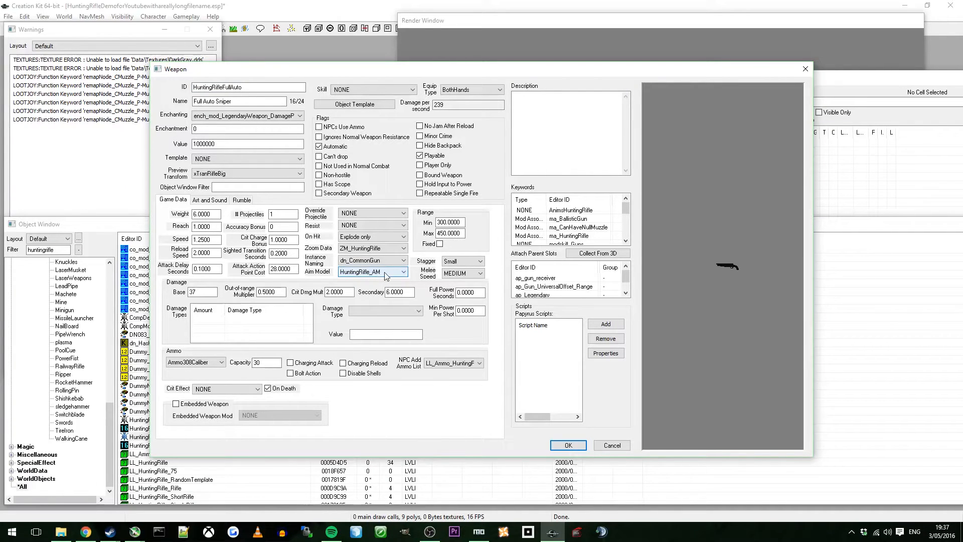
click(401, 272)
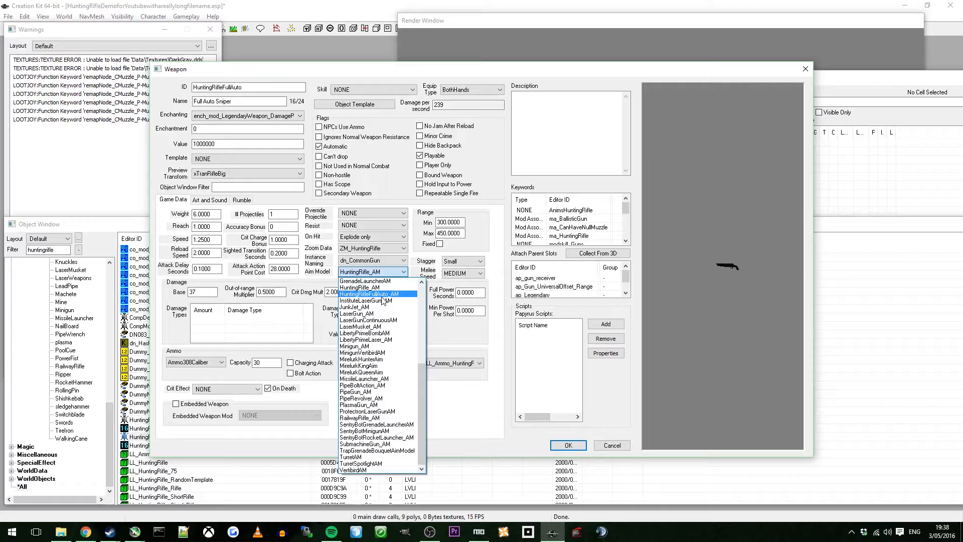
click(369, 294)
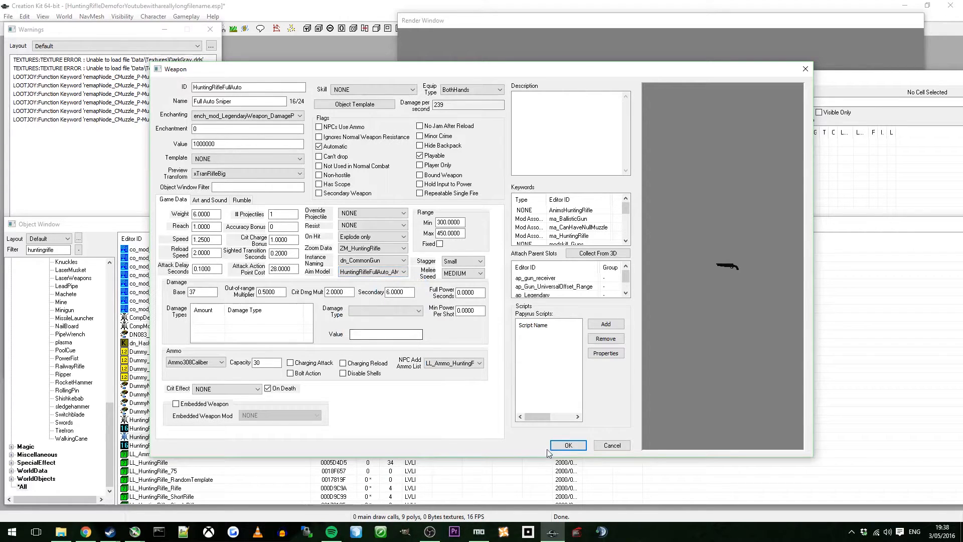
click(567, 444)
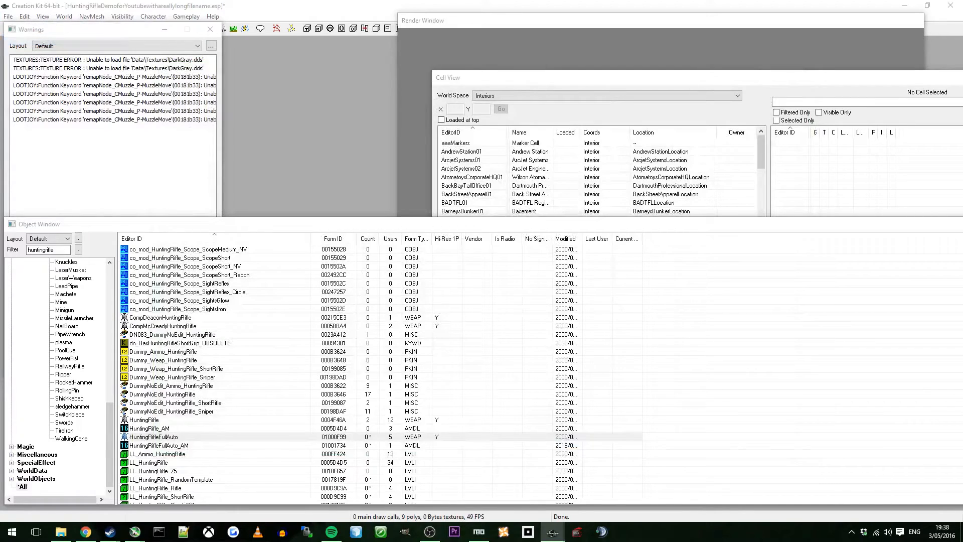
click(108, 531)
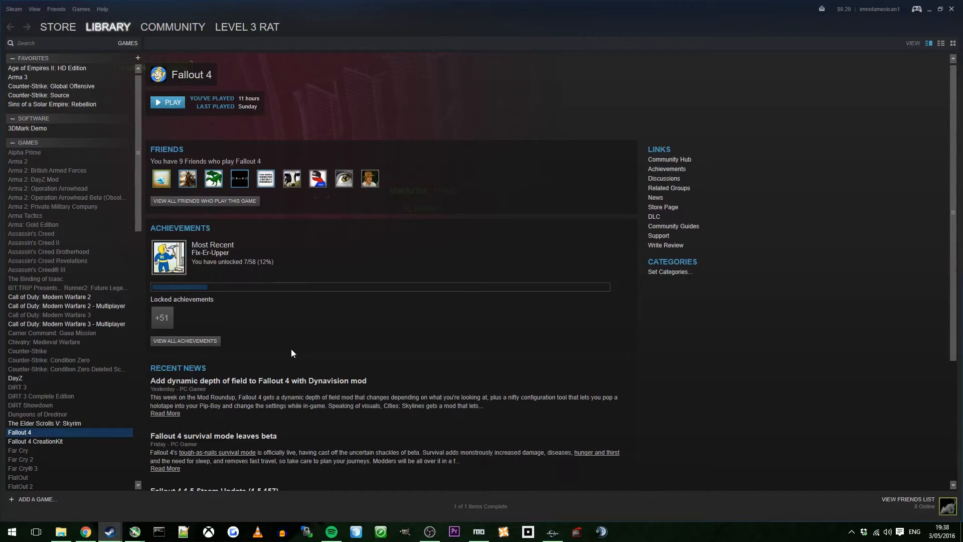
- Launch Fallout 4 from its Steam library page with PLAY
click(173, 102)
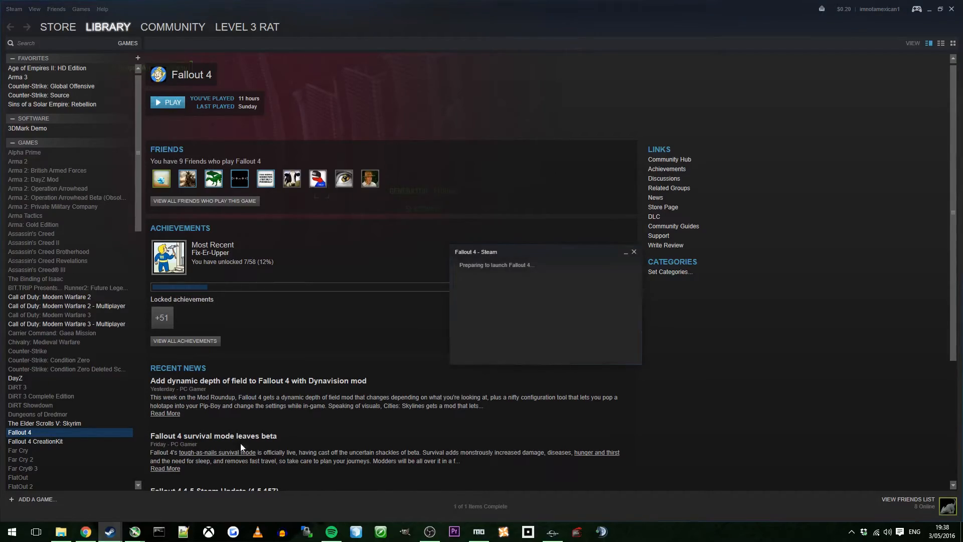
click(167, 102)
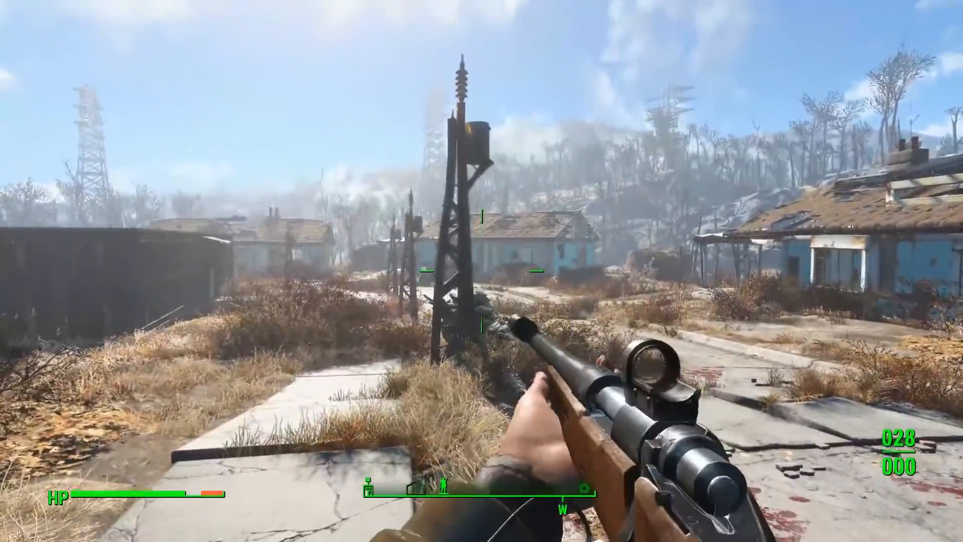
mouse_move(481, 271)
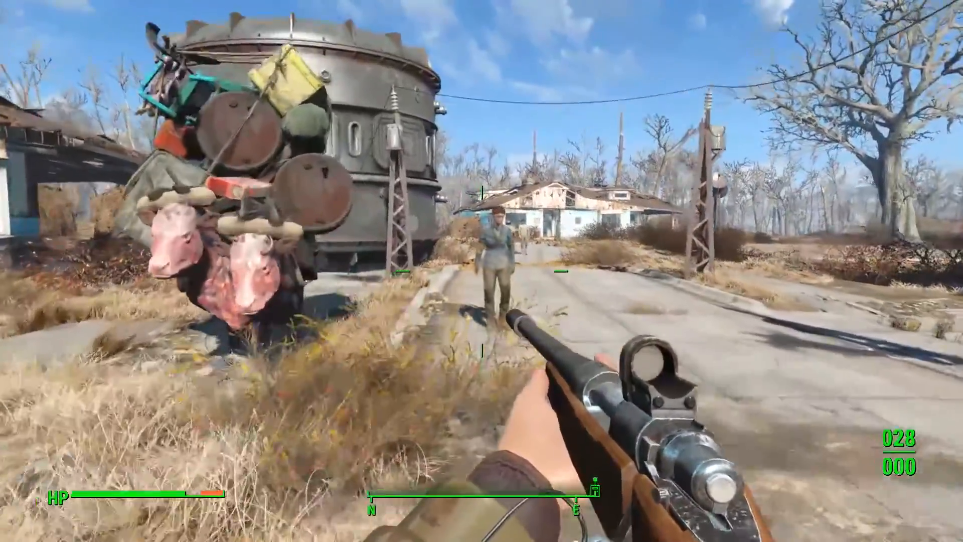
mouse_move(481, 271)
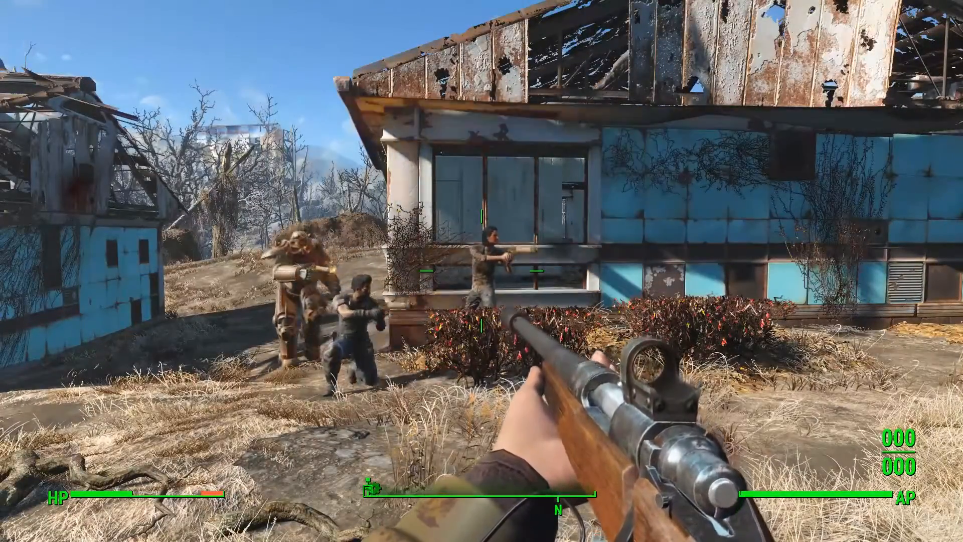
mouse_move(481, 270)
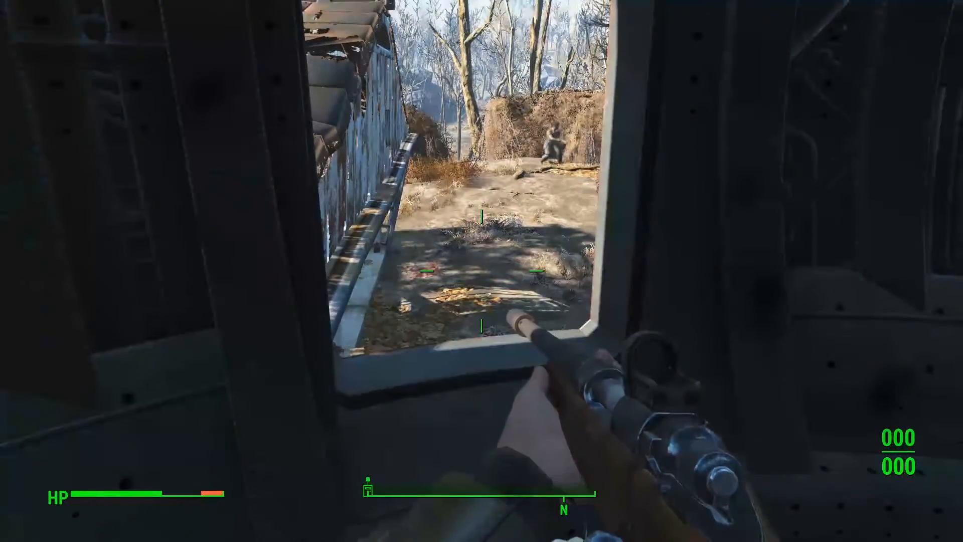
mouse_move(481, 271)
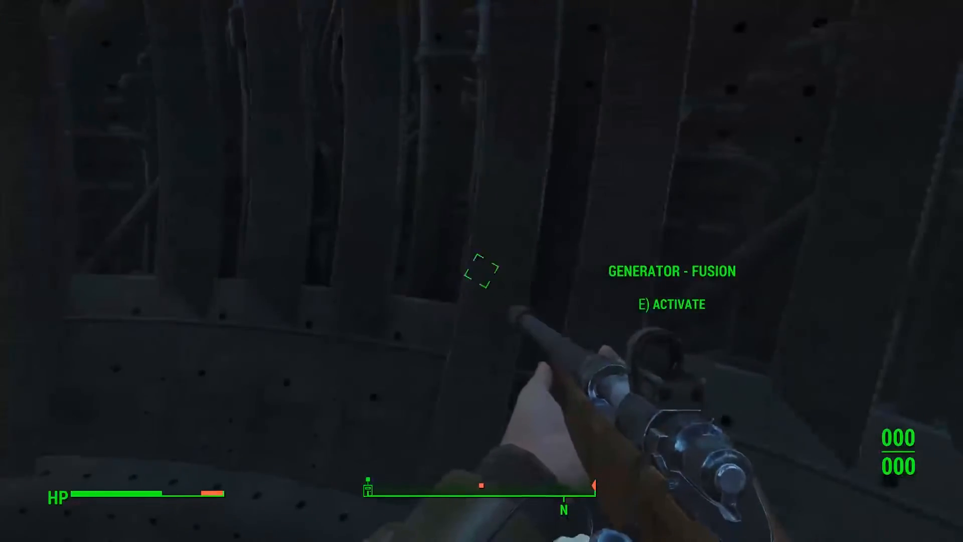
mouse_move(482, 270)
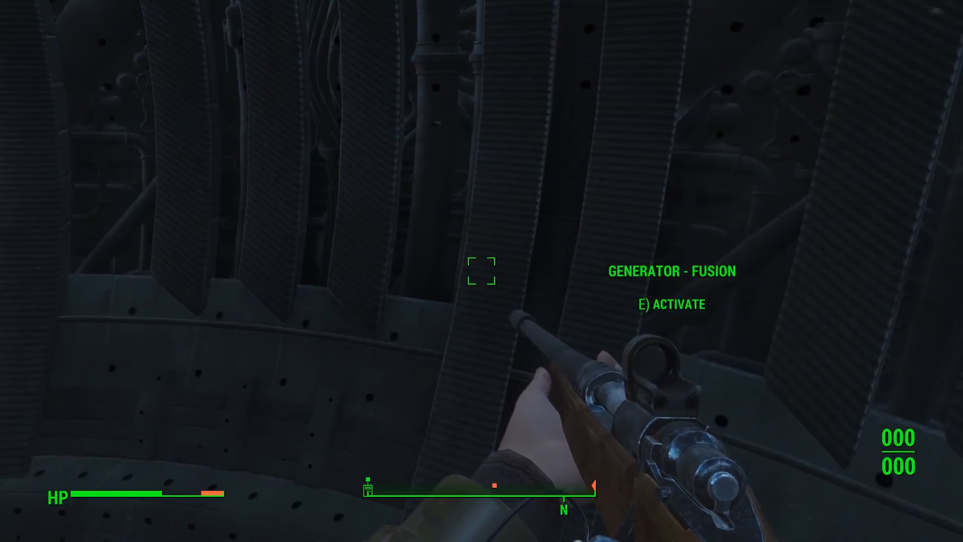